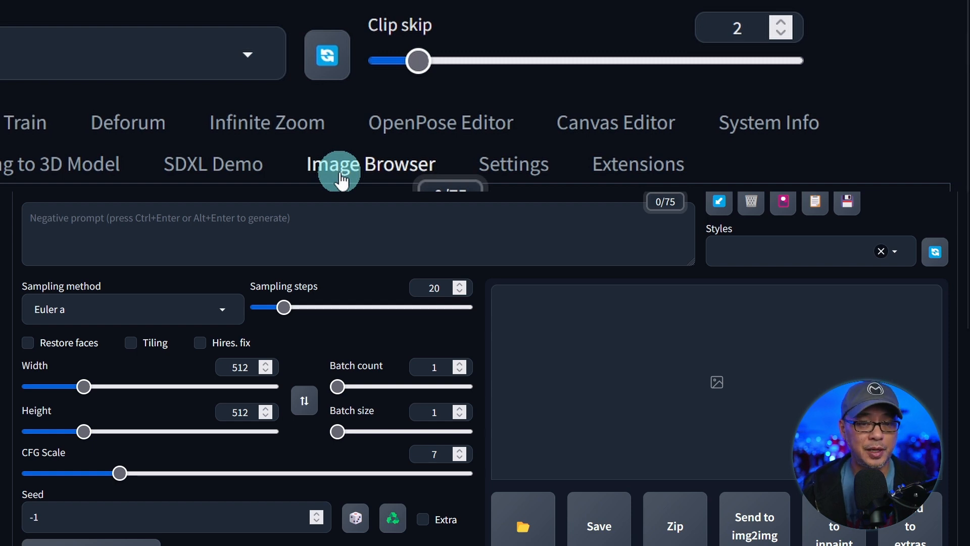
# Step: Show the saved txt2img race car outputs and enlarge the dark formula car image
pyautogui.click(371, 164)
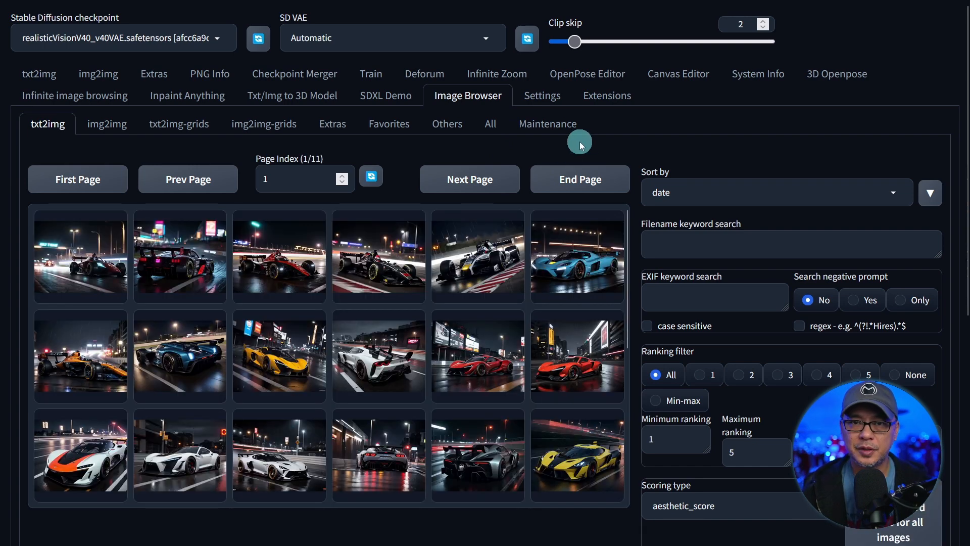
pyautogui.click(378, 256)
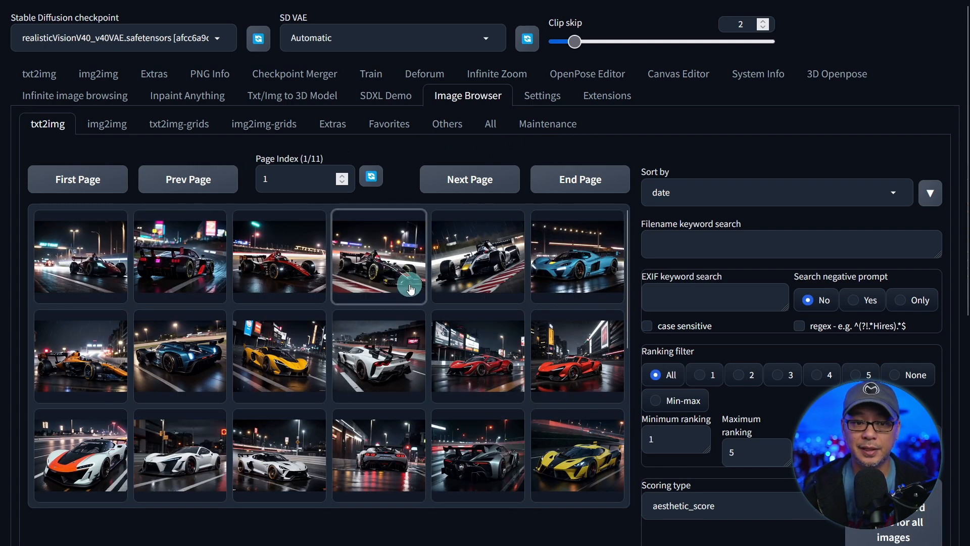
pyautogui.click(379, 255)
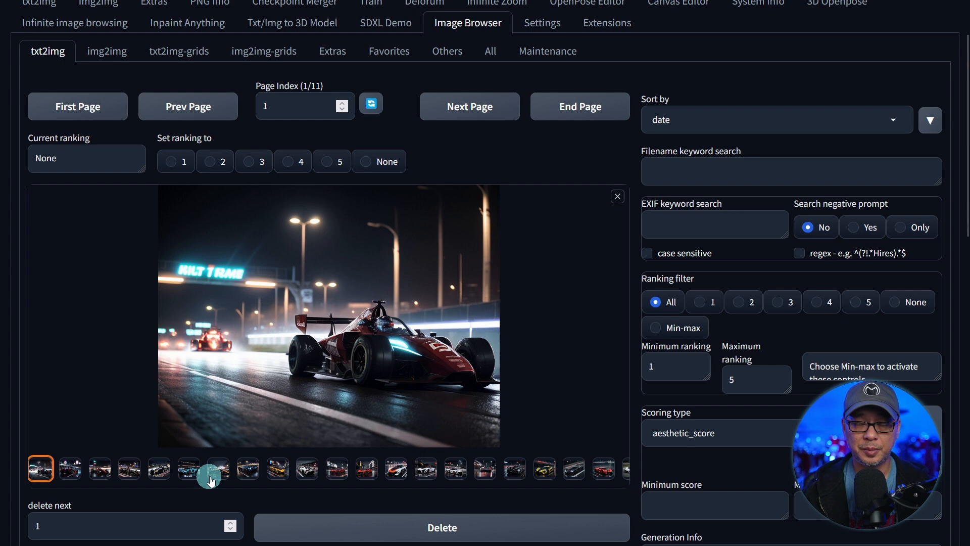
# Step: Select the red supercar image and set its ranking to 1
pyautogui.click(277, 468)
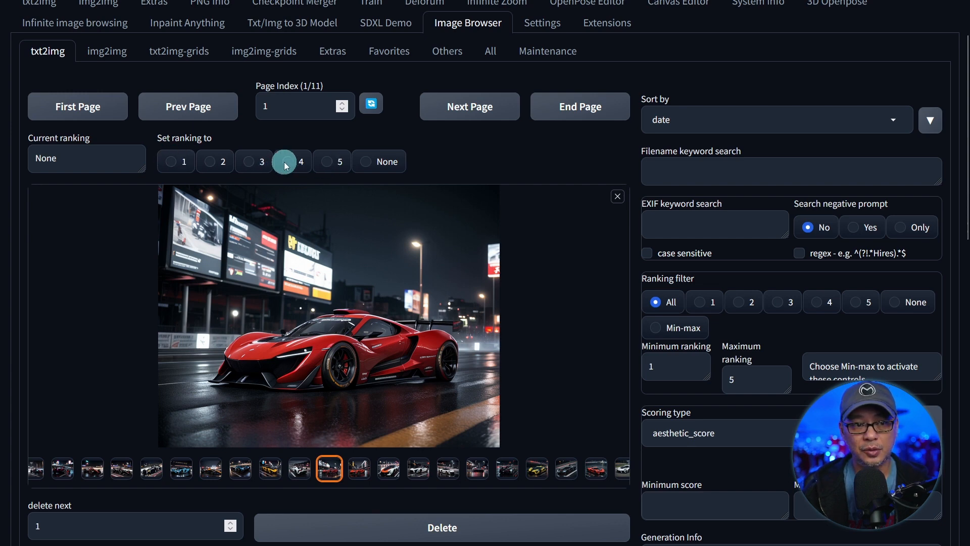
pyautogui.click(171, 161)
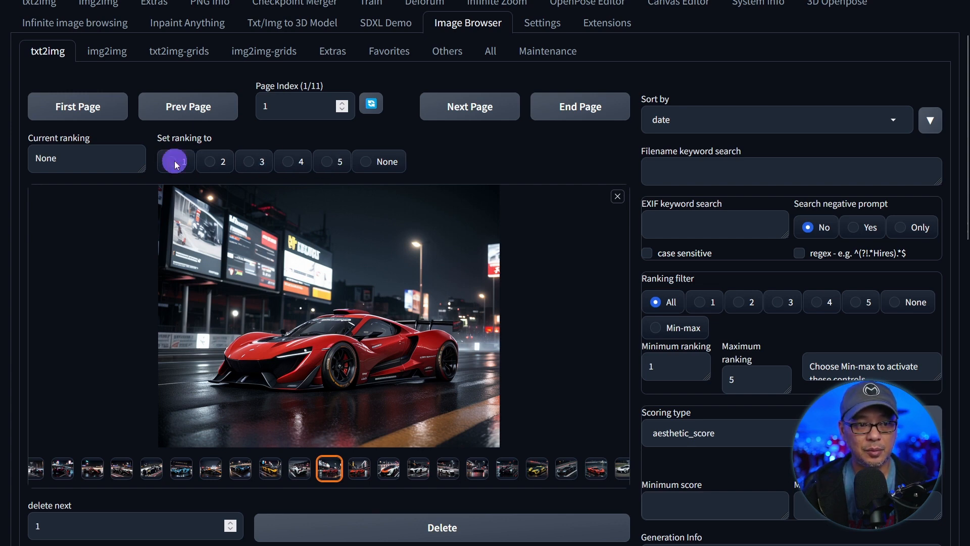
pyautogui.click(175, 162)
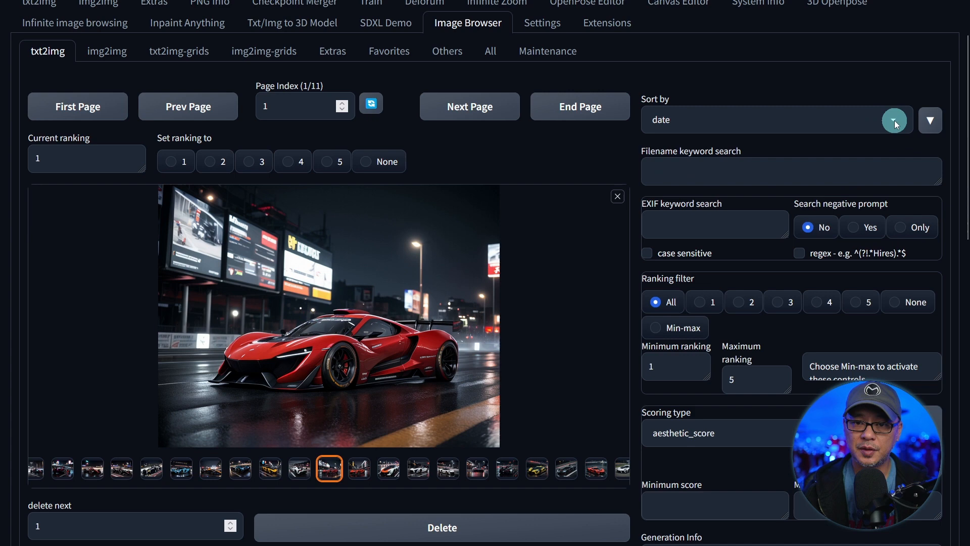
pyautogui.click(715, 224)
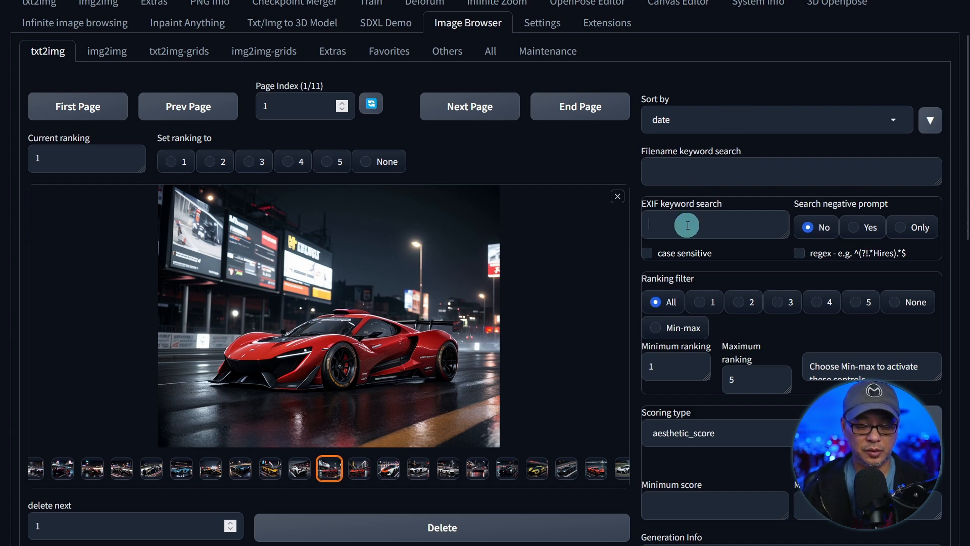
# Step: Filter by EXIF keyword 'car' and ranking 1, leaving the red, white and yellow cars
pyautogui.write('car')
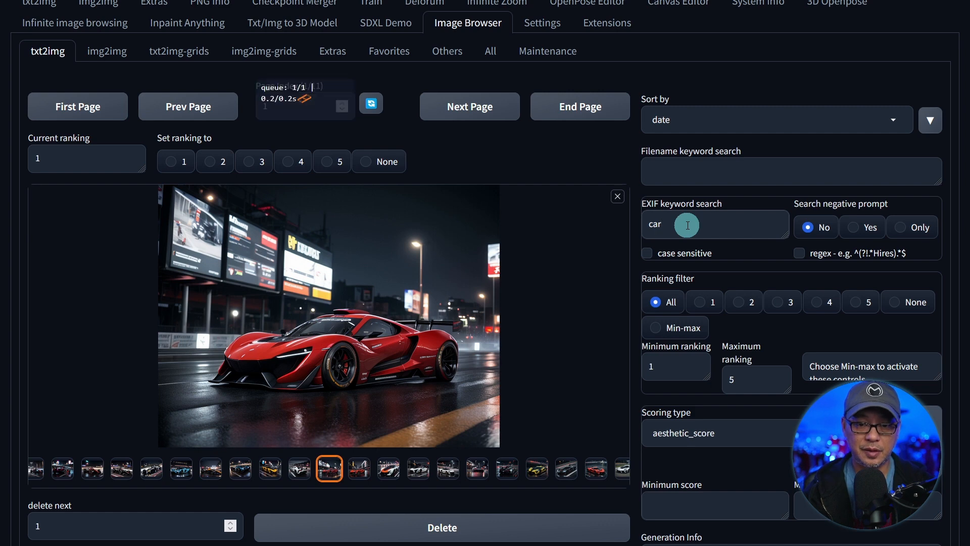
pyautogui.click(617, 196)
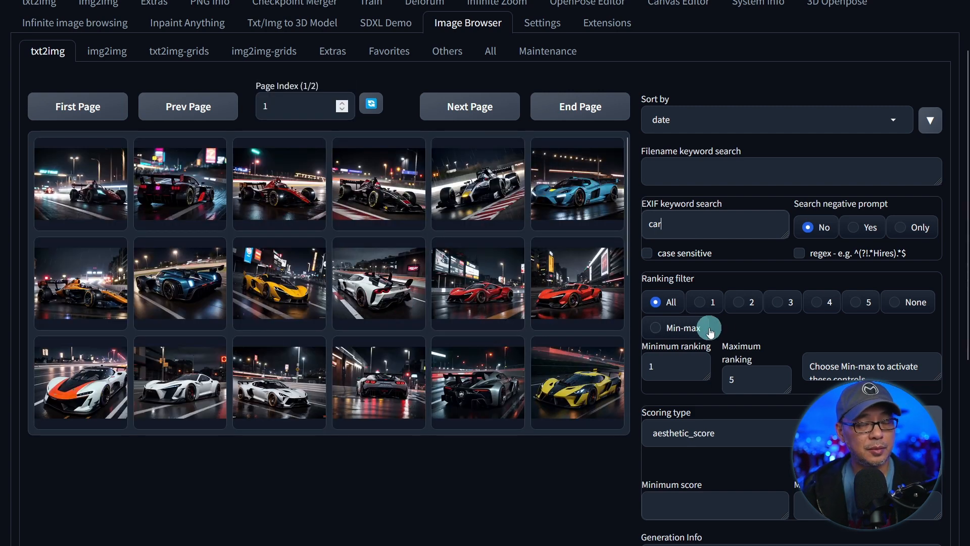
pyautogui.click(704, 303)
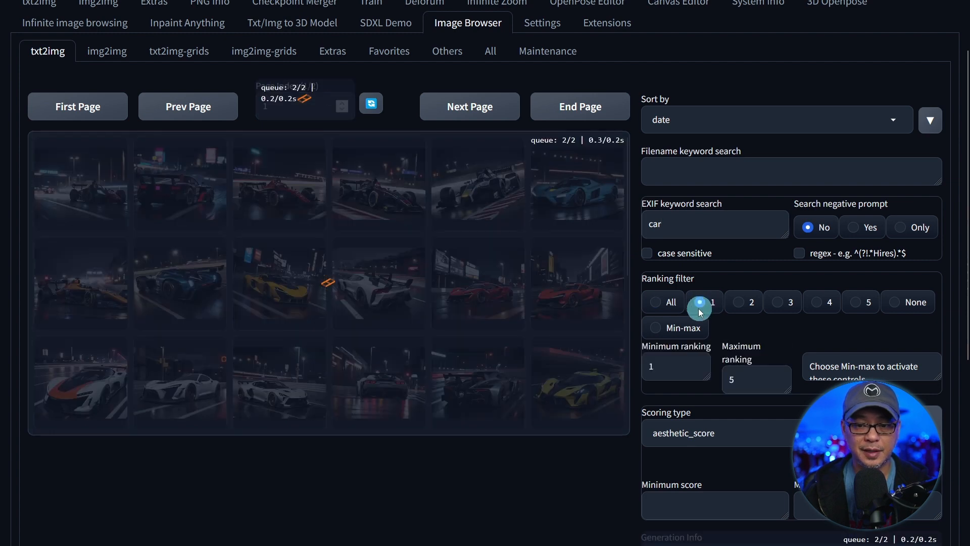
pyautogui.click(702, 302)
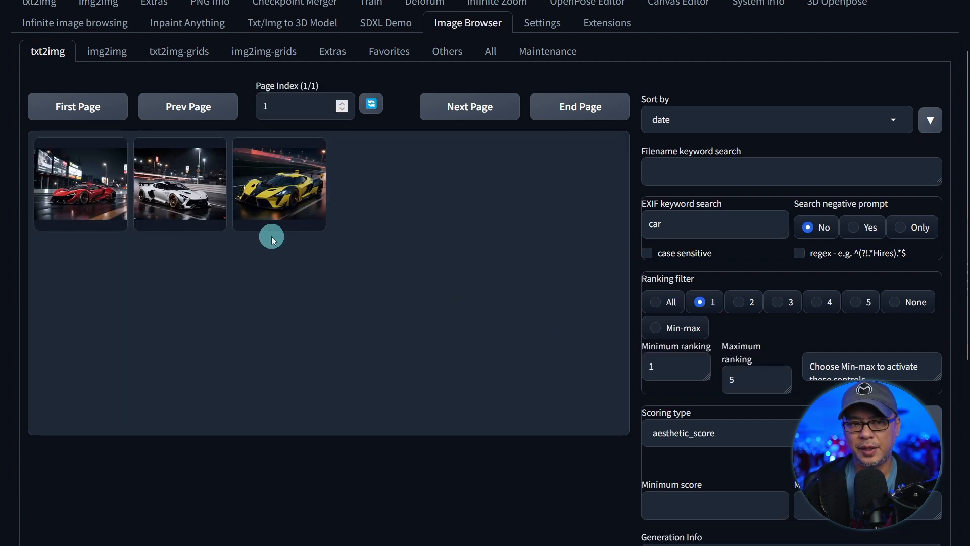
pyautogui.moveTo(356, 204)
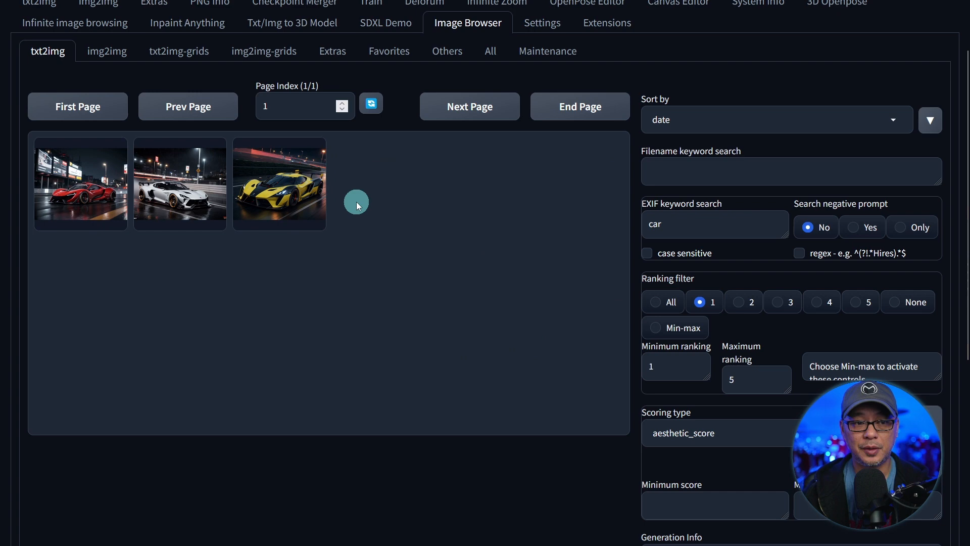
pyautogui.click(279, 183)
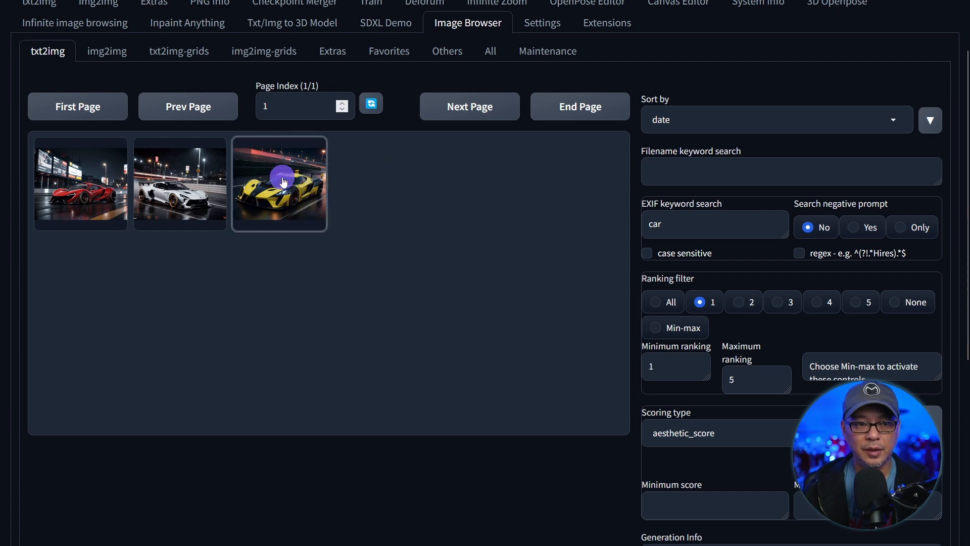
# Step: Enlarge the yellow supercar and review its generation info, file name and Send to buttons
pyautogui.click(279, 183)
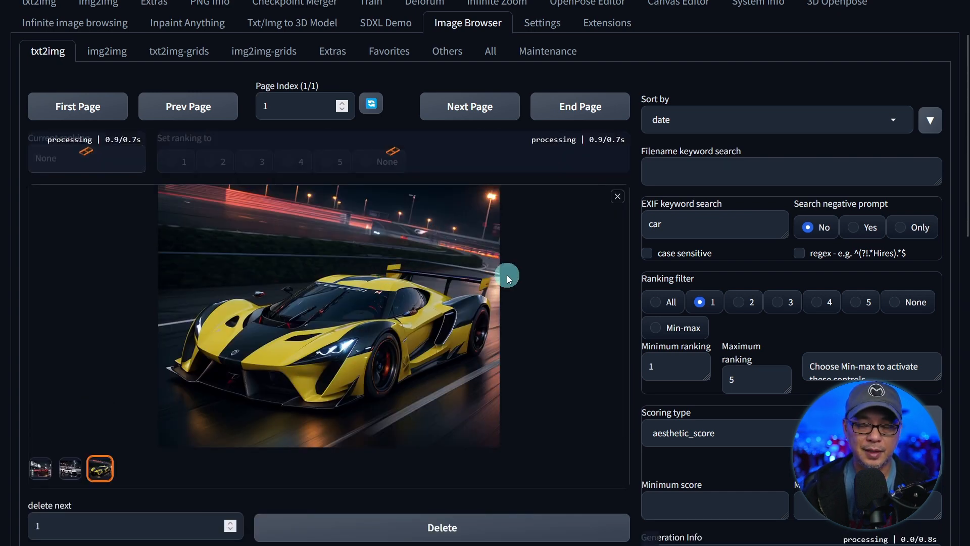
pyautogui.scroll(-3)
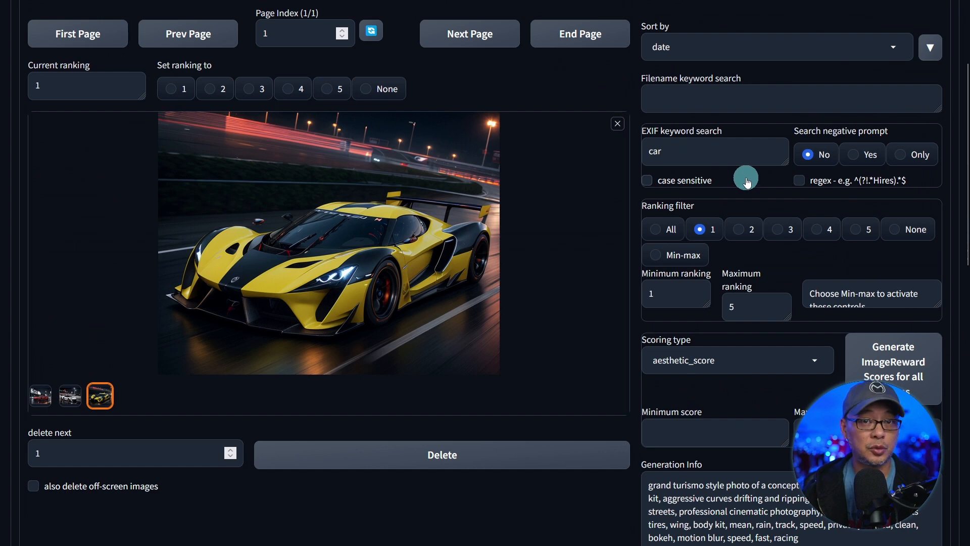
pyautogui.scroll(-3)
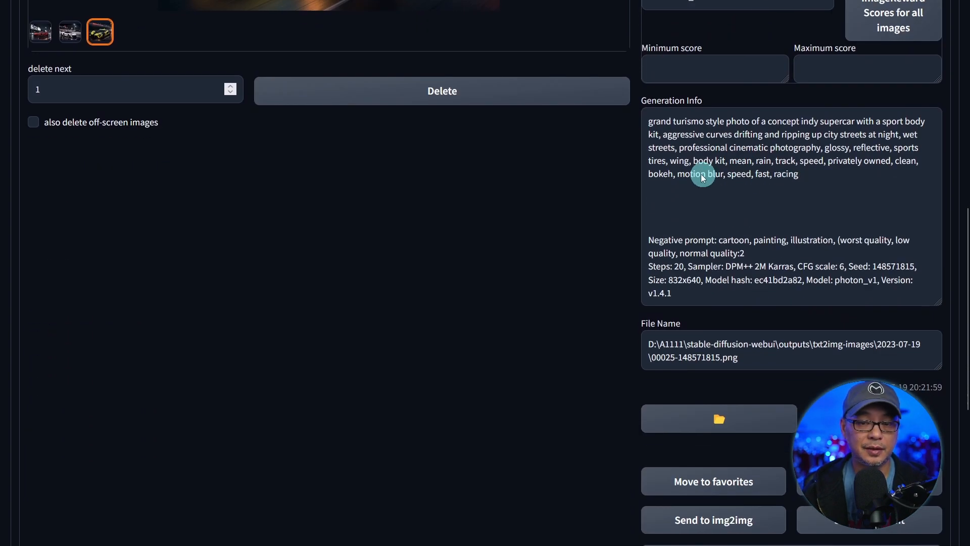
pyautogui.moveTo(767, 266)
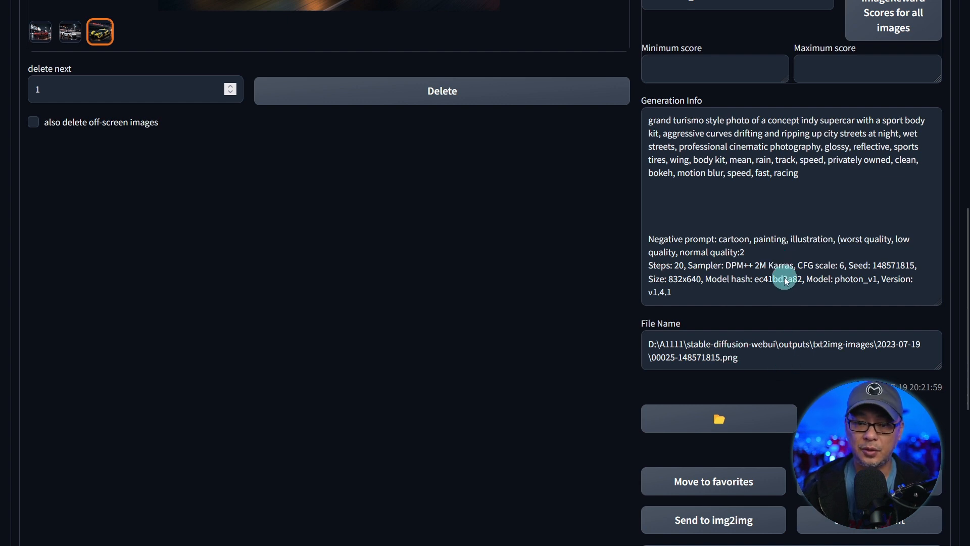
pyautogui.scroll(-3)
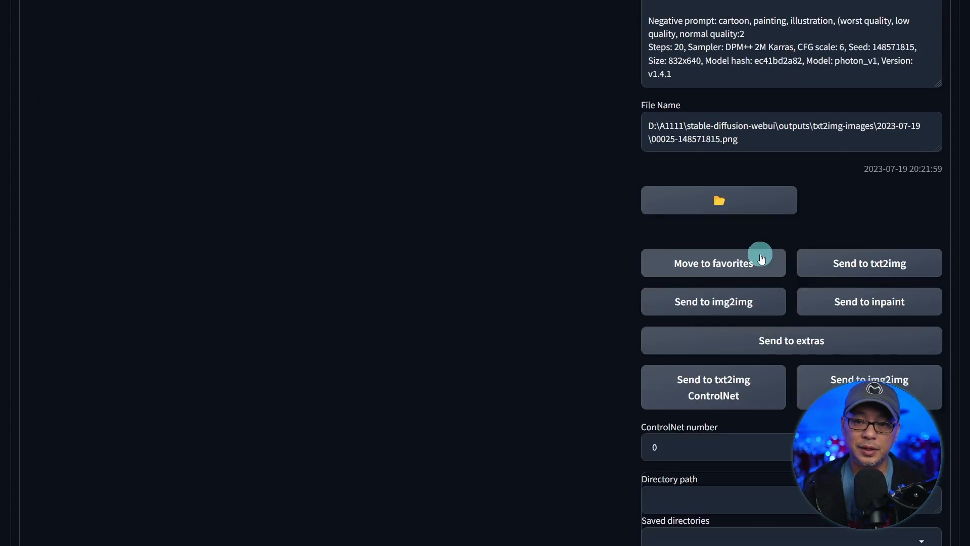
pyautogui.moveTo(872, 267)
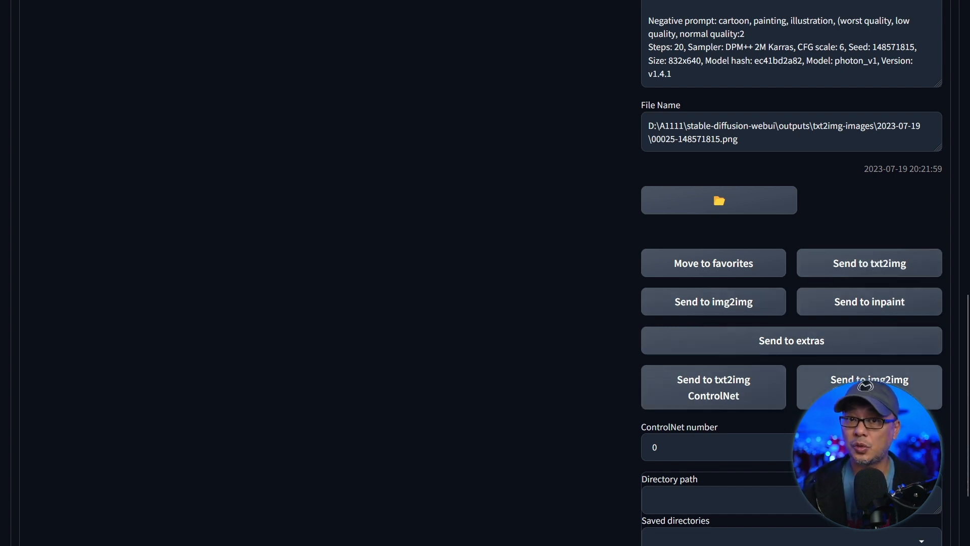
pyautogui.scroll(-3)
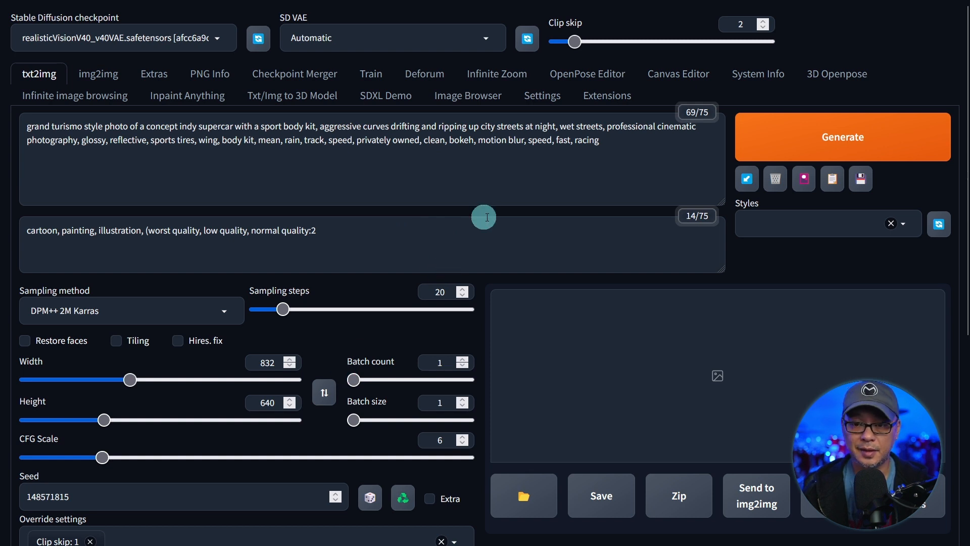
pyautogui.moveTo(591, 154)
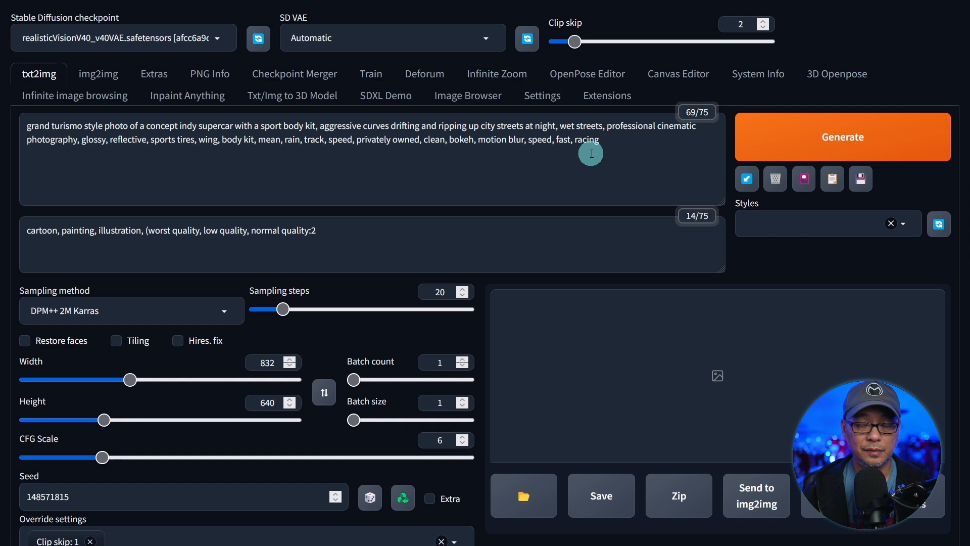
# Step: Send the yellow supercar's prompt, seed 148571815, 832×640 size and sampler to txt2img
pyautogui.click(468, 95)
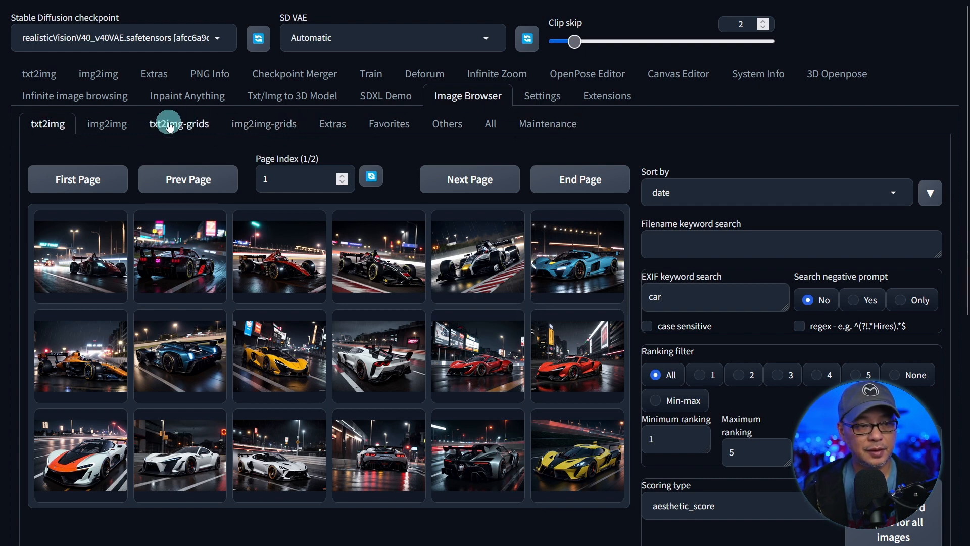
# Step: Show the img2img outputs with the red-haired character sheet large, then the txt2img grids
pyautogui.click(106, 123)
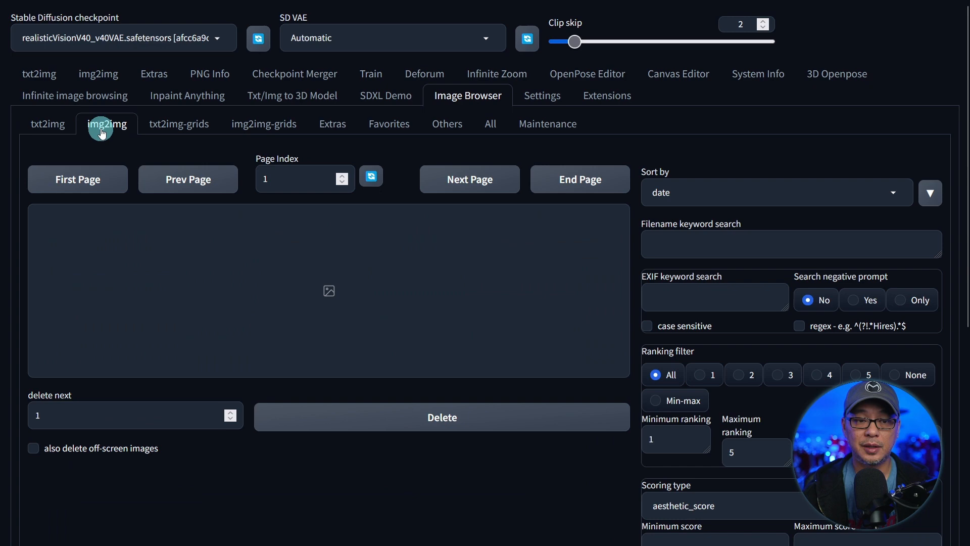
pyautogui.click(106, 123)
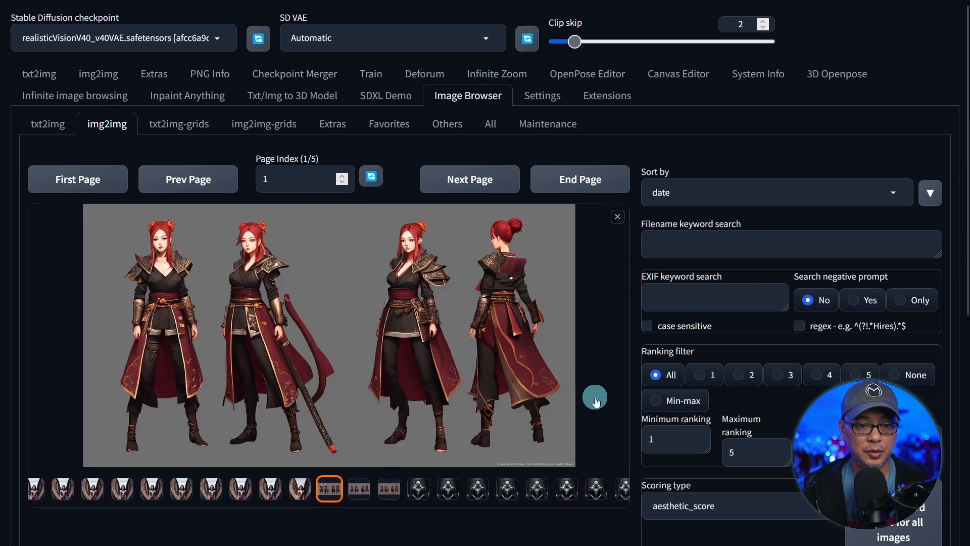
pyautogui.scroll(-3)
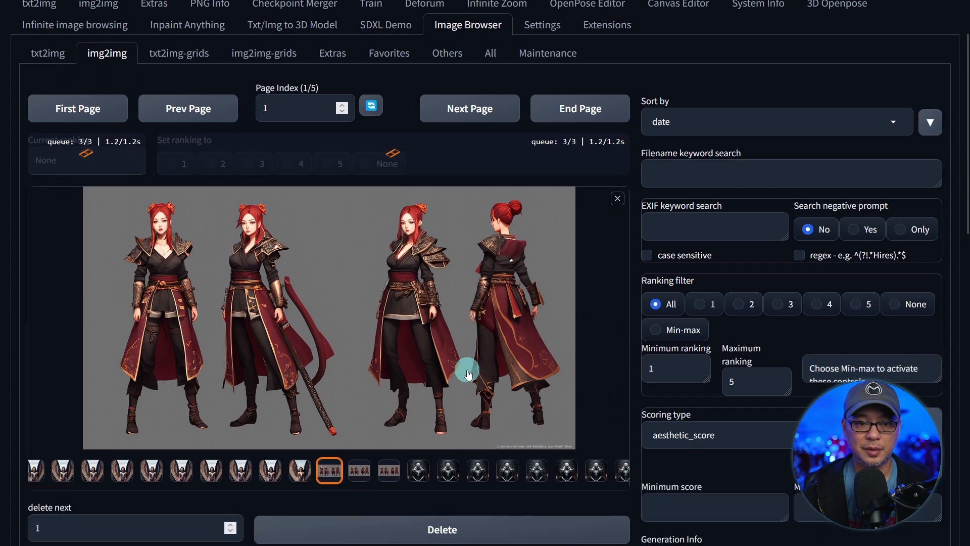
pyautogui.click(332, 468)
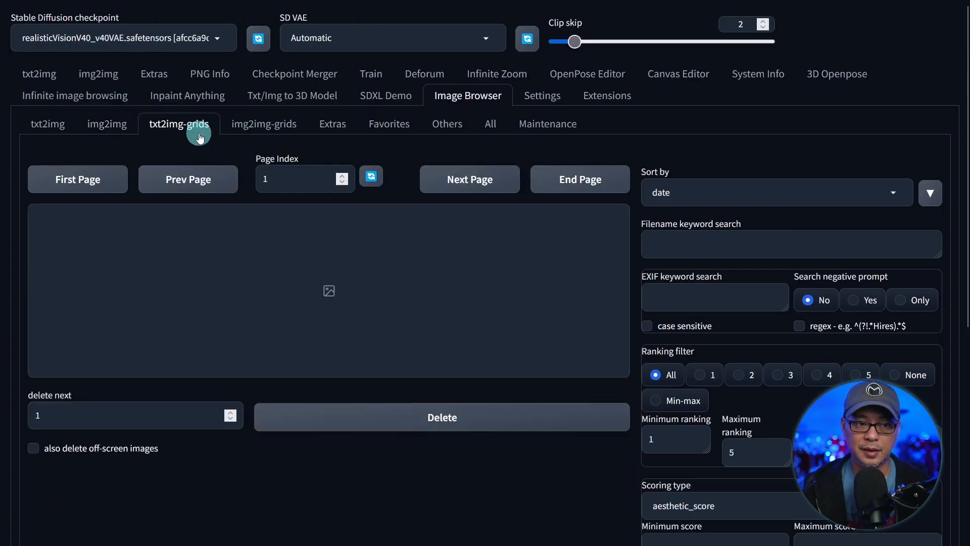
# Step: View the Extras outputs, see the snow queen portrait full screen, and return to txt2img results
pyautogui.click(179, 123)
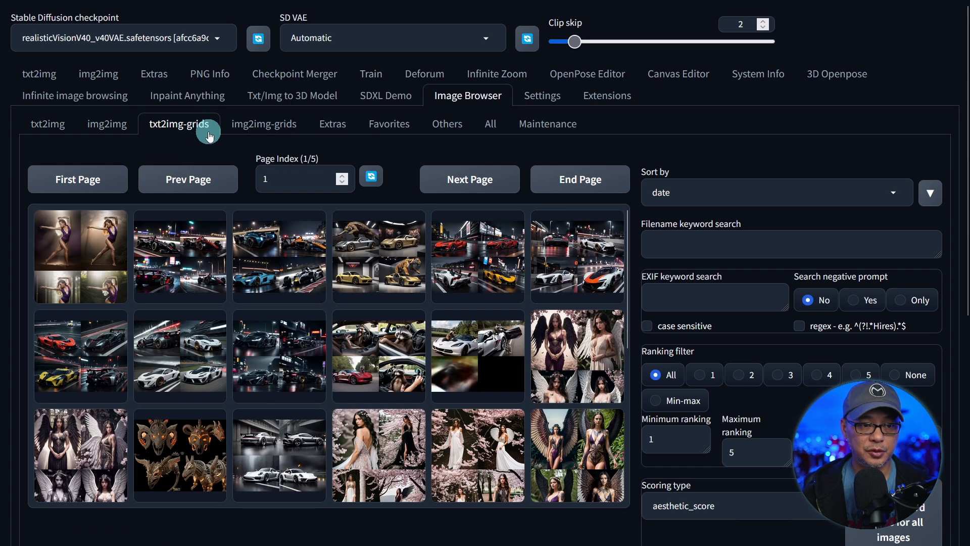
pyautogui.click(333, 123)
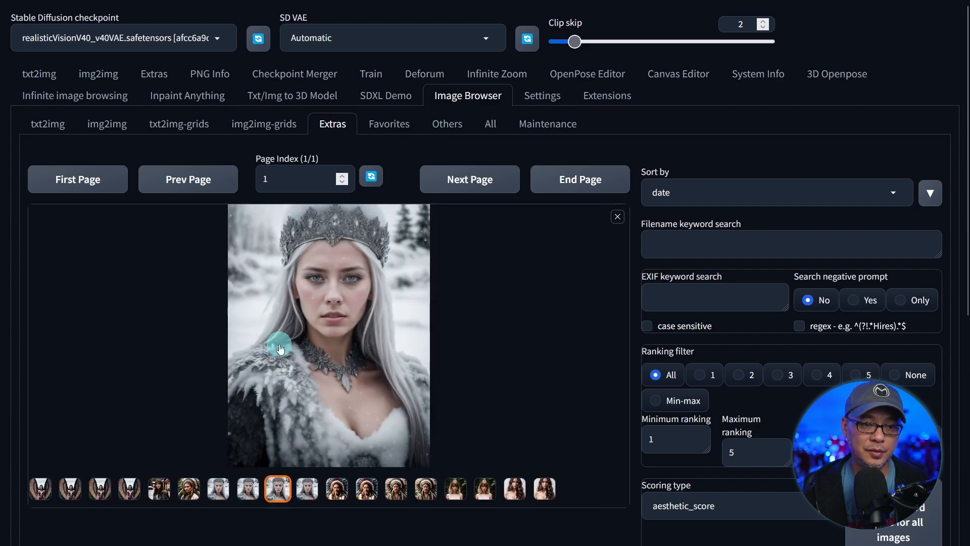
pyautogui.click(280, 347)
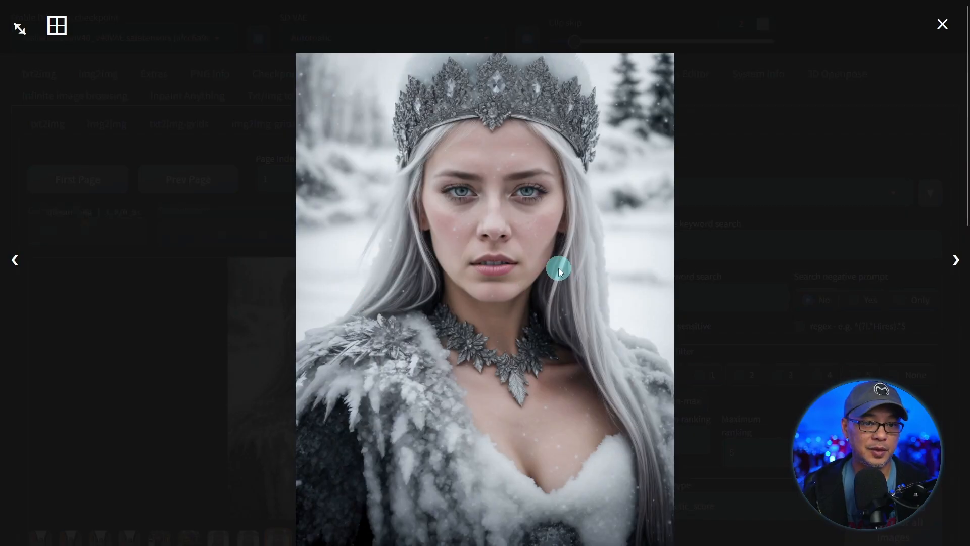
pyautogui.click(942, 24)
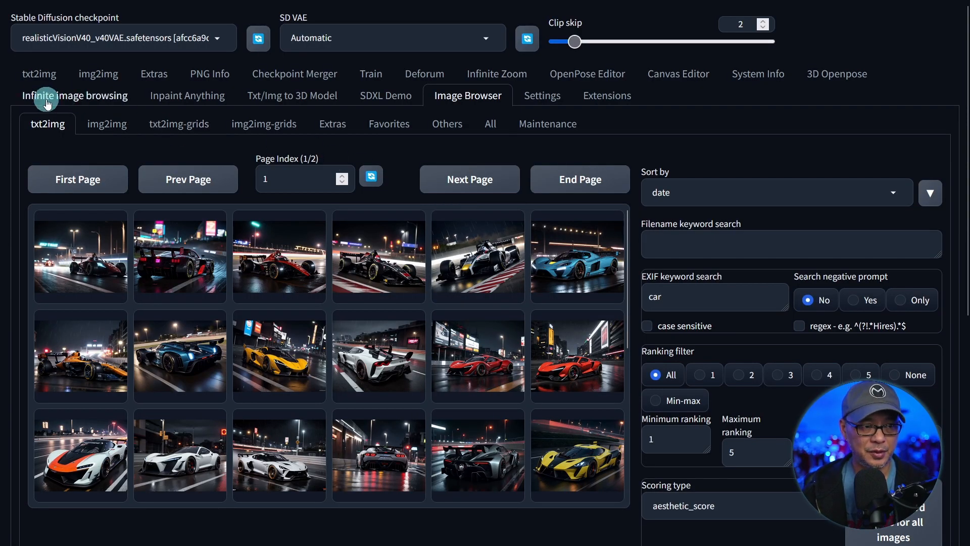
# Step: Start Infinite image browsing in Walk mode on the txt2img output folder
pyautogui.click(75, 95)
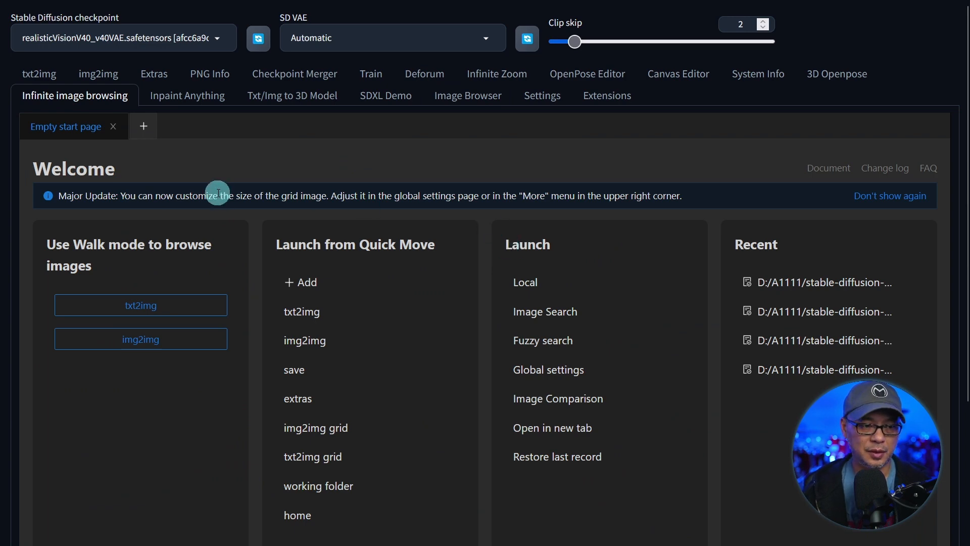
pyautogui.scroll(-3)
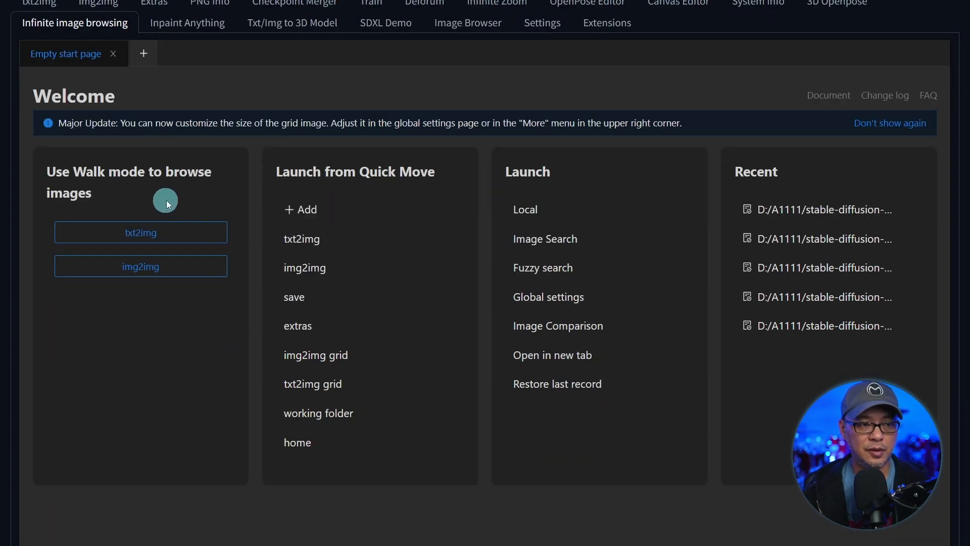
pyautogui.click(140, 233)
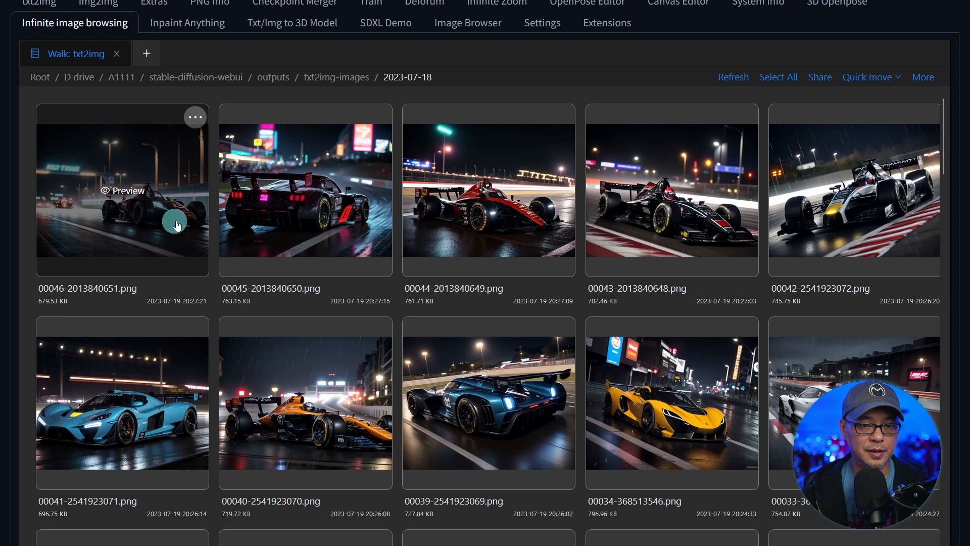
pyautogui.moveTo(456, 245)
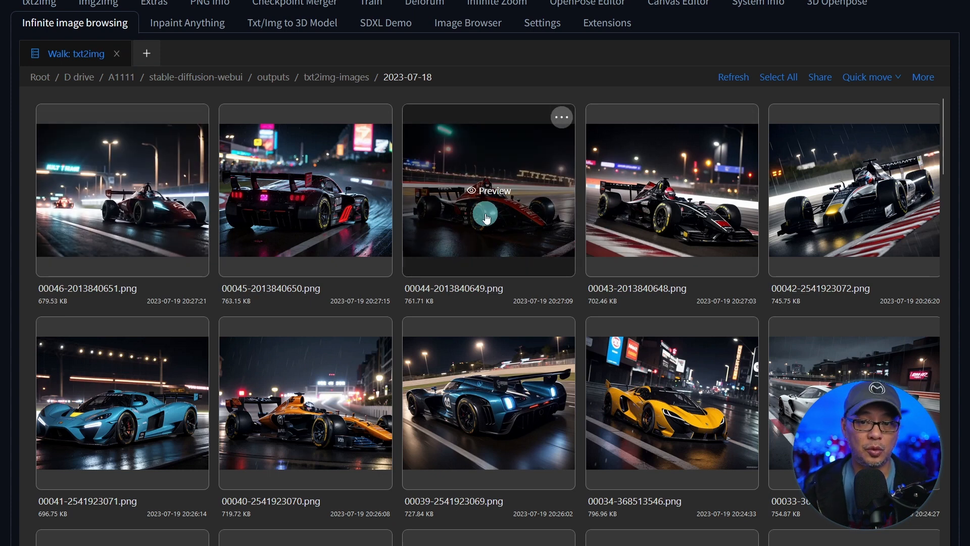
pyautogui.moveTo(680, 93)
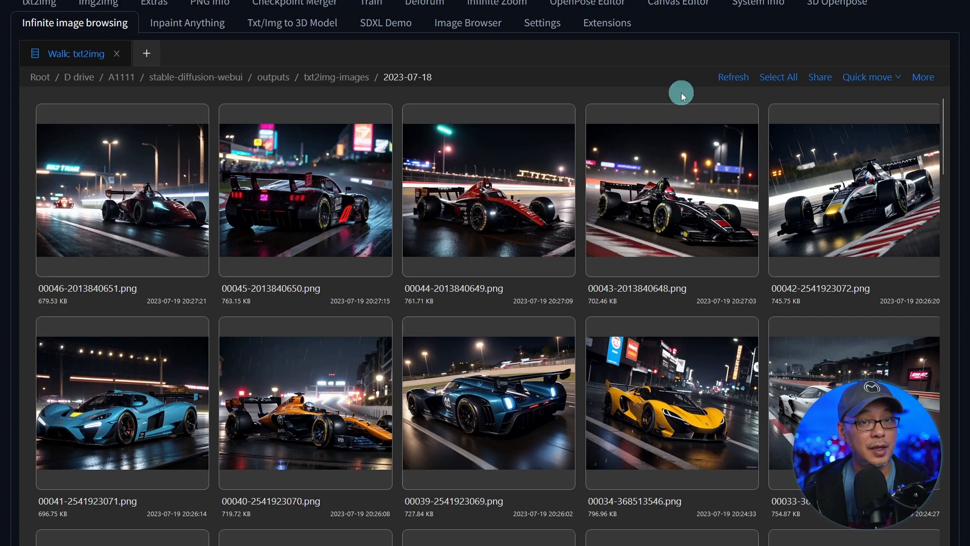
# Step: Use Quick move to jump to the img2img outputs and back to txt2img
pyautogui.click(869, 77)
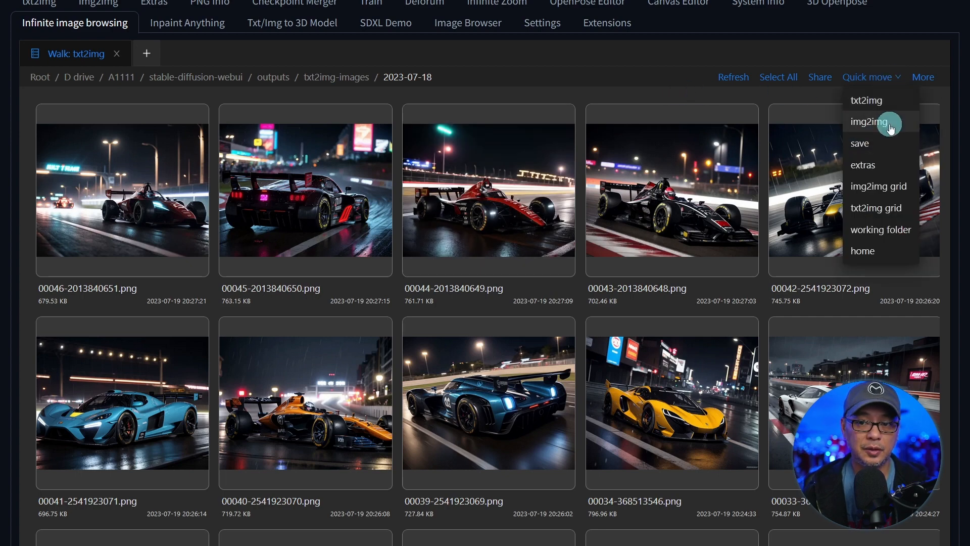
pyautogui.click(870, 122)
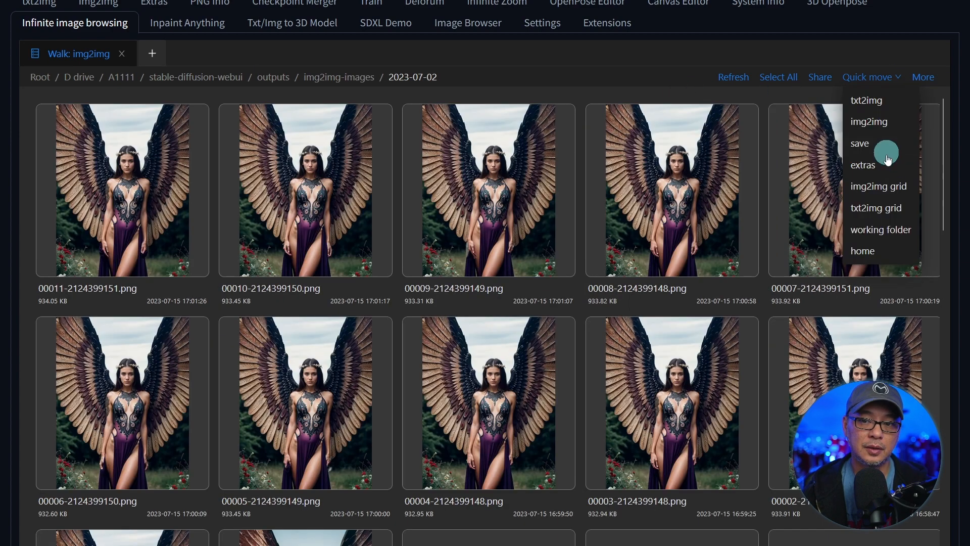
pyautogui.click(862, 164)
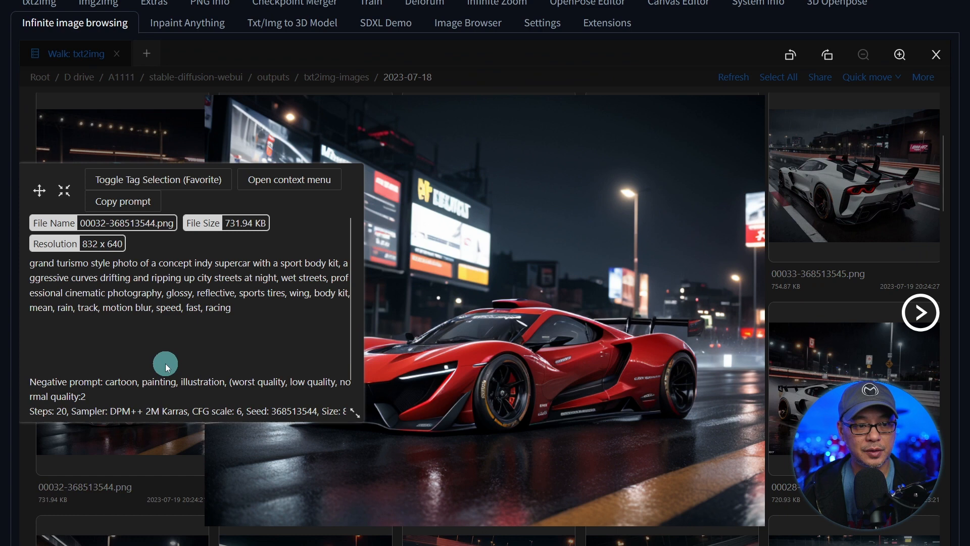
pyautogui.moveTo(250, 306)
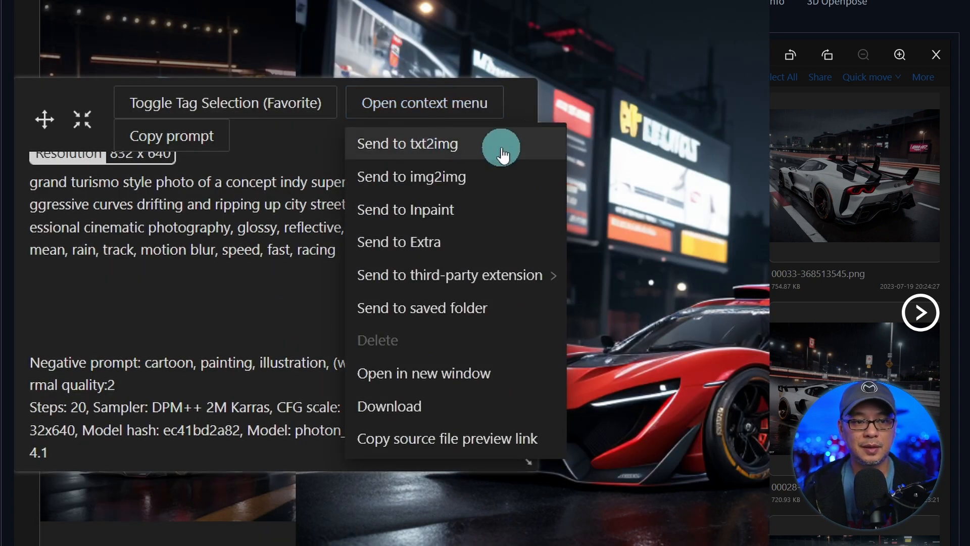
pyautogui.moveTo(473, 182)
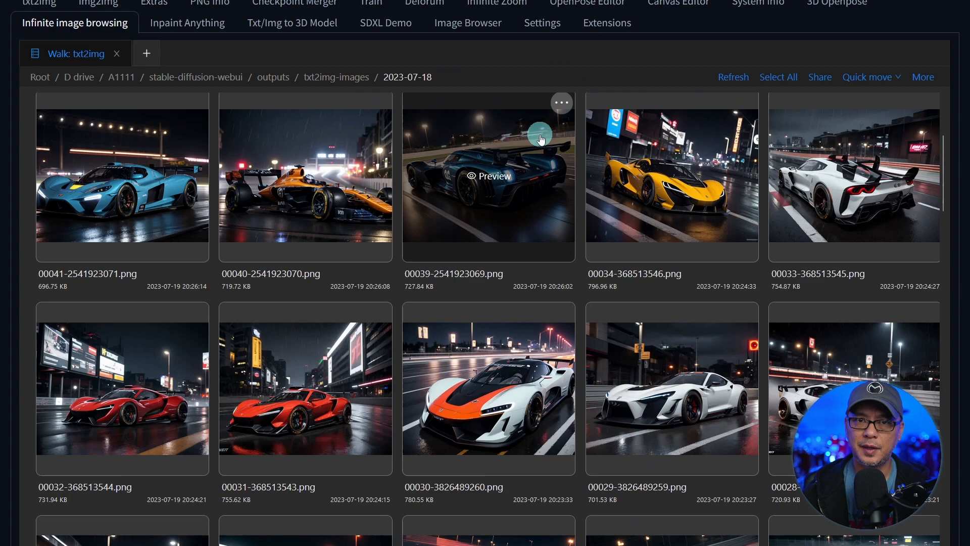
# Step: Browse the 2023-07-19 txt2img output folder's images in Infinite image browsing
pyautogui.scroll(-3)
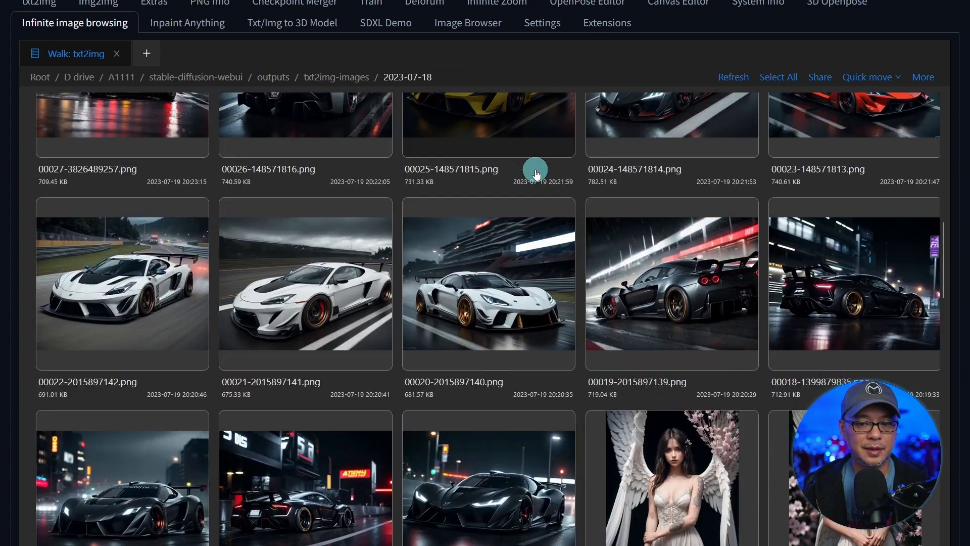
pyautogui.scroll(-3)
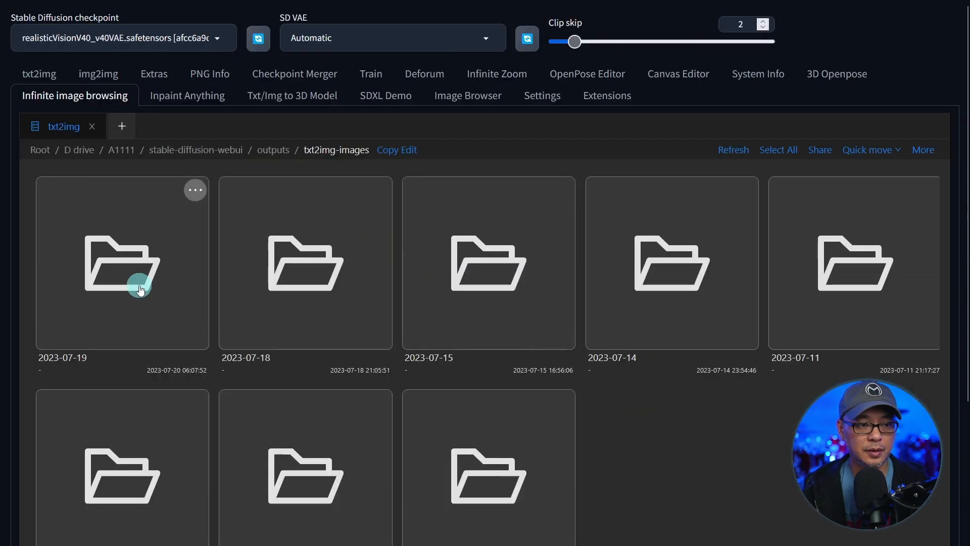
pyautogui.doubleClick(122, 263)
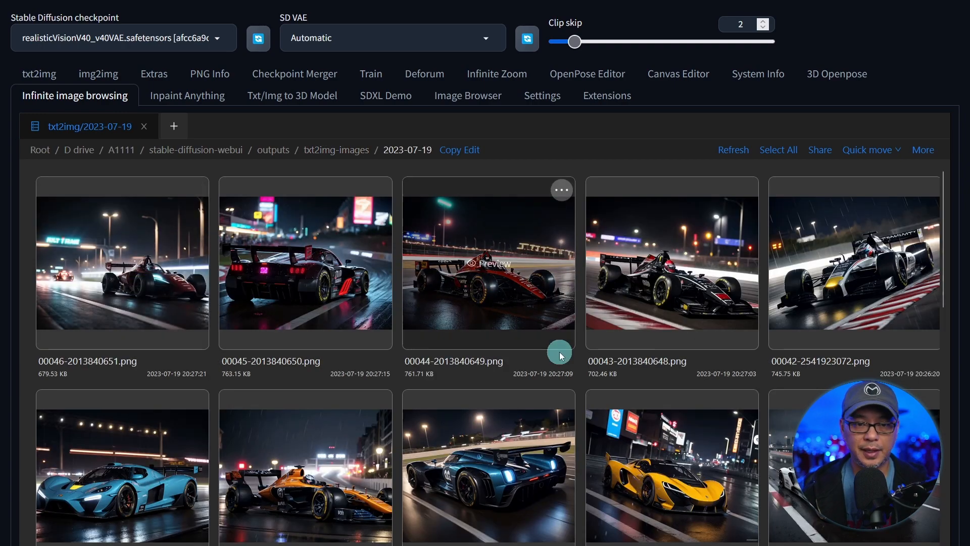
pyautogui.scroll(-3)
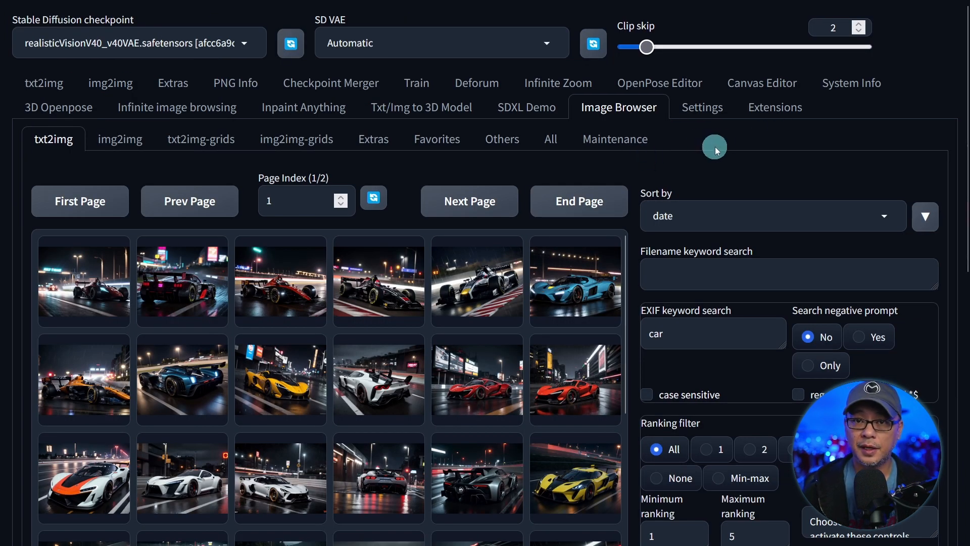
# Step: Search available extensions for 'broswer' with installed ones no longer hidden
pyautogui.click(774, 107)
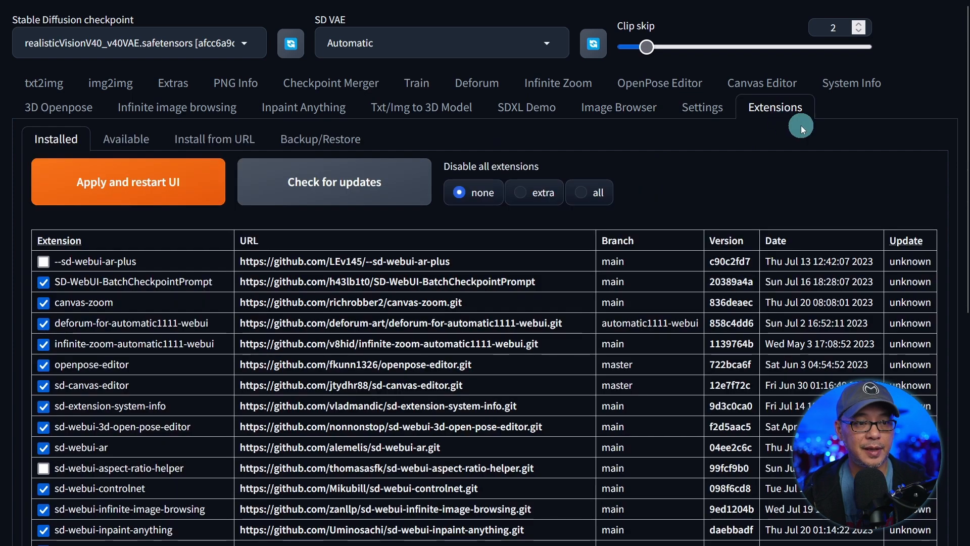
pyautogui.click(125, 138)
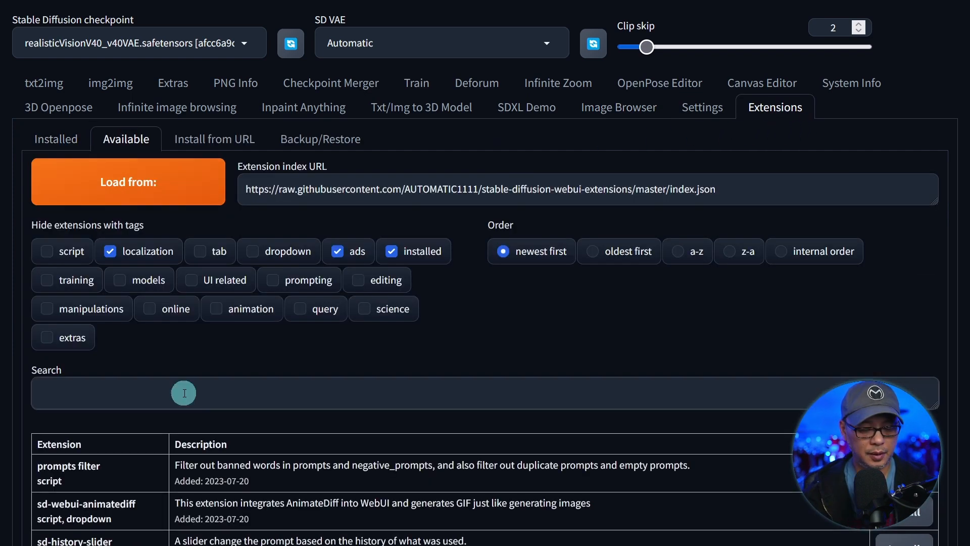
pyautogui.write('broswer')
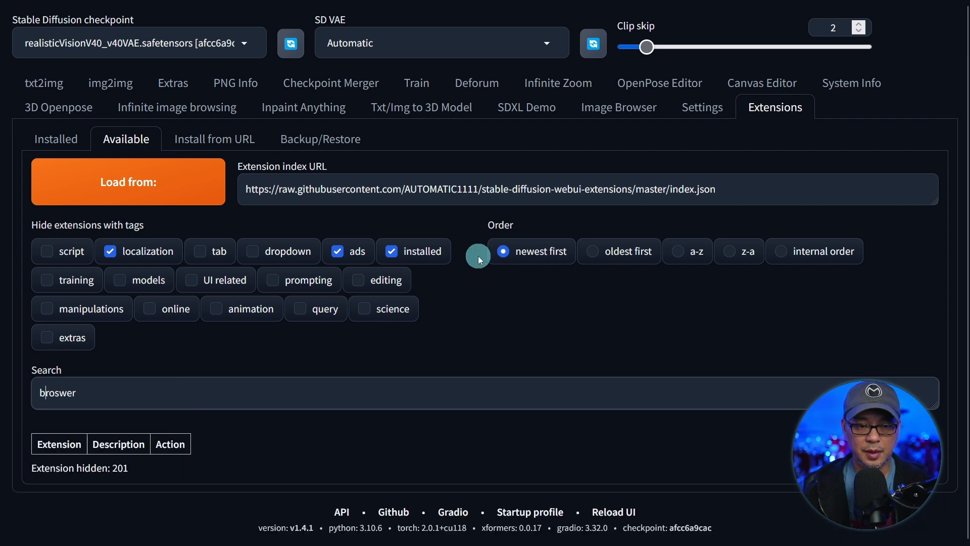
pyautogui.click(391, 251)
pyautogui.write('w')
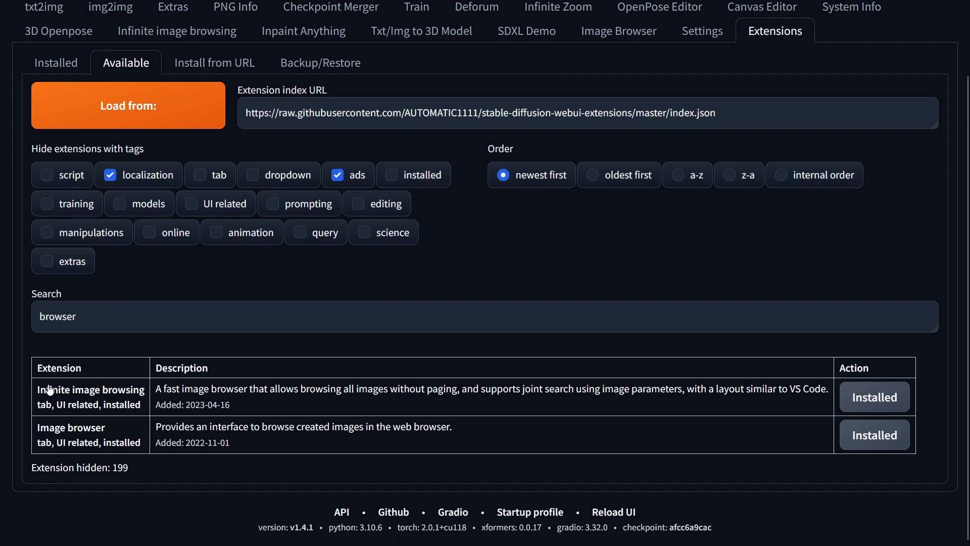
pyautogui.moveTo(90, 389)
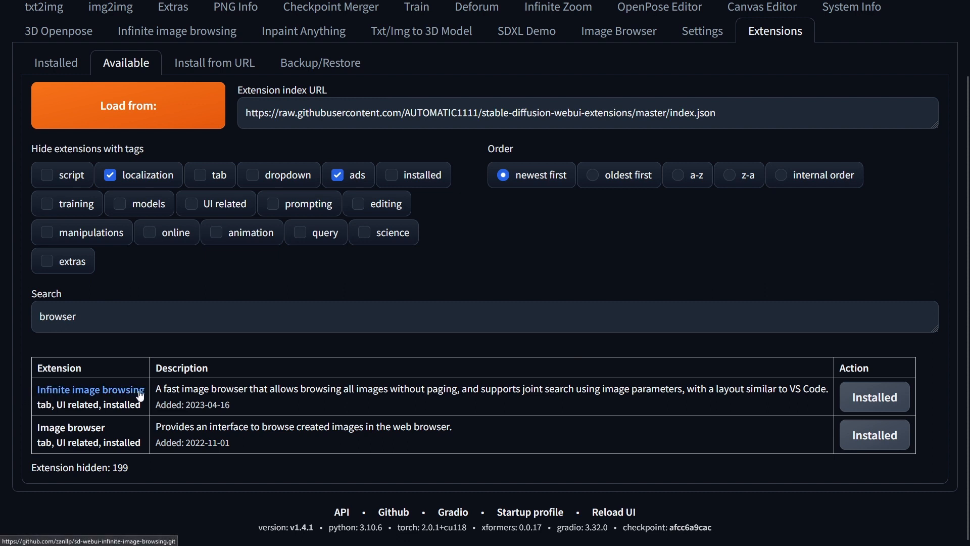
pyautogui.moveTo(134, 397)
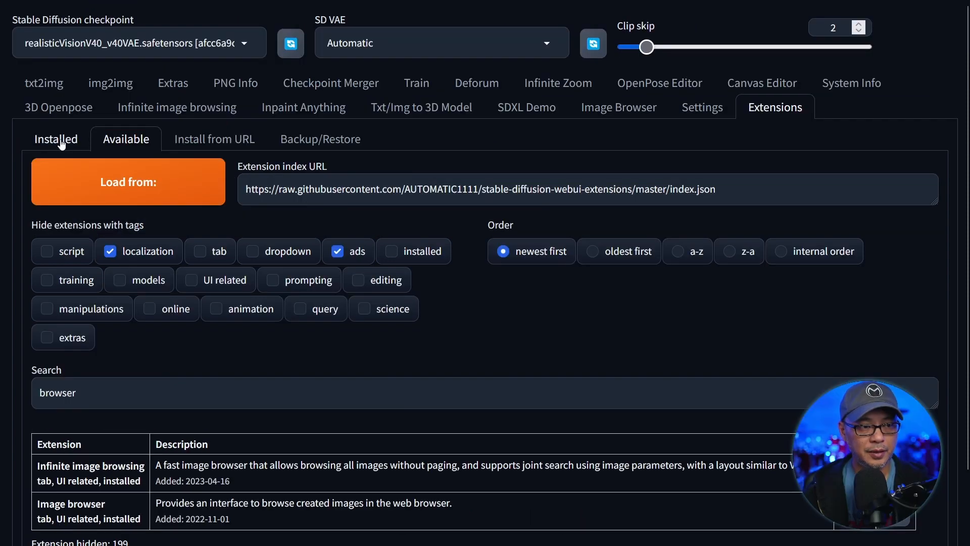
# Step: Check the supercar prompt loaded in txt2img, then return to the Image Browser's car results
pyautogui.click(56, 139)
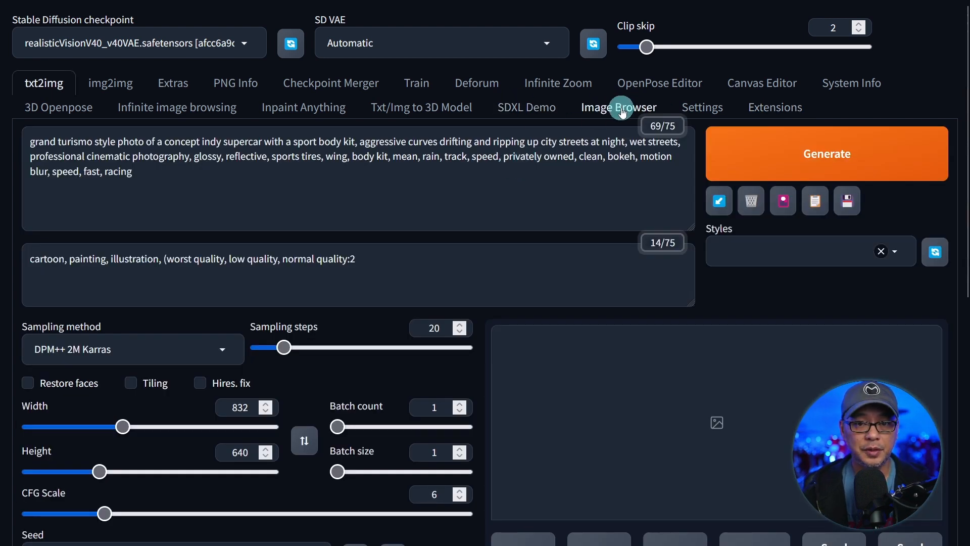
pyautogui.click(618, 107)
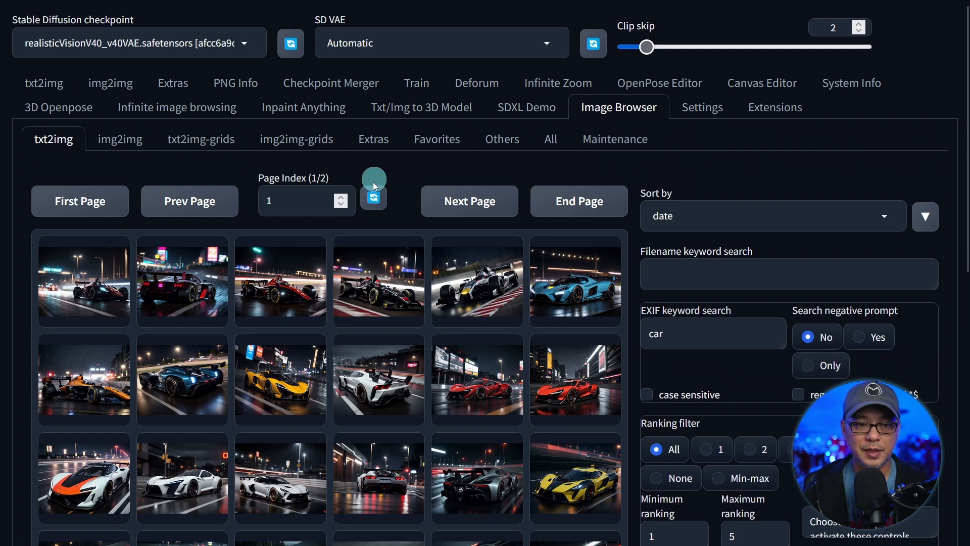
pyautogui.moveTo(407, 200)
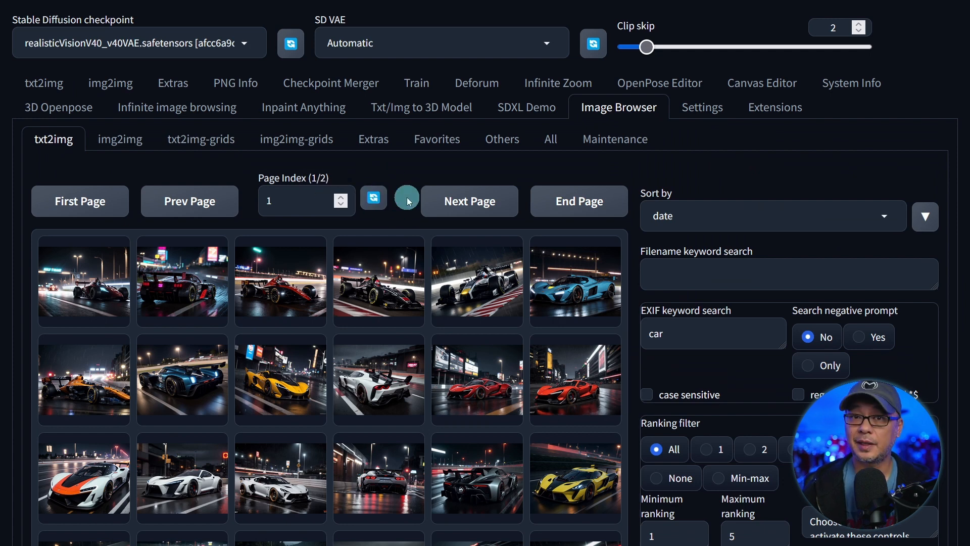